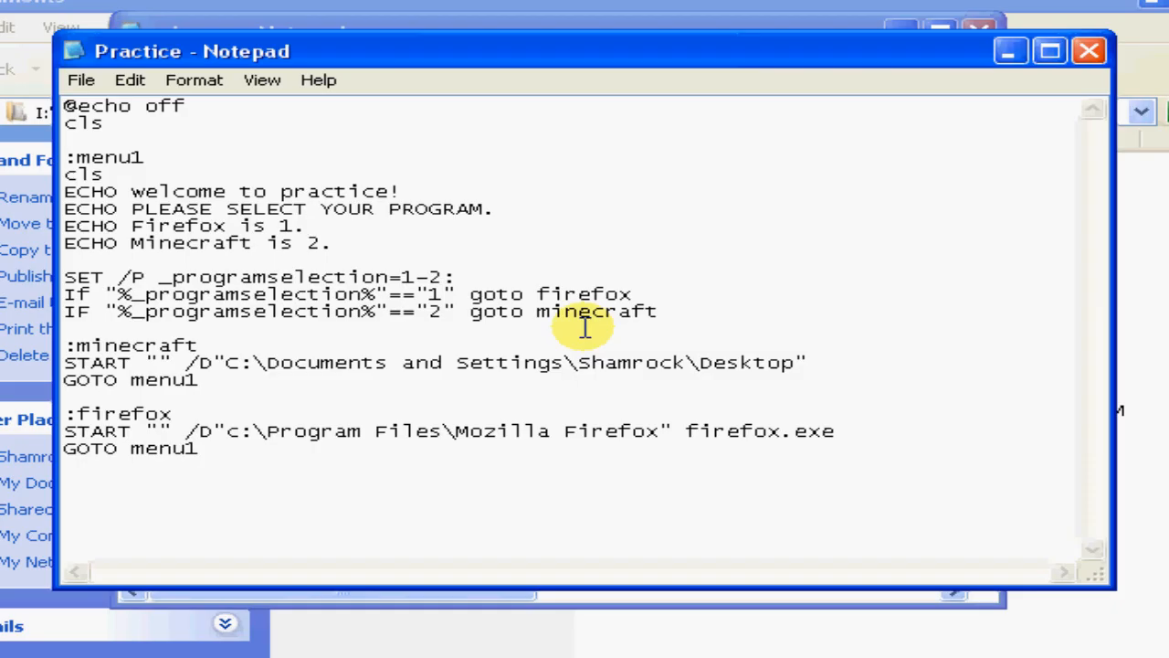
mouse_move(570, 326)
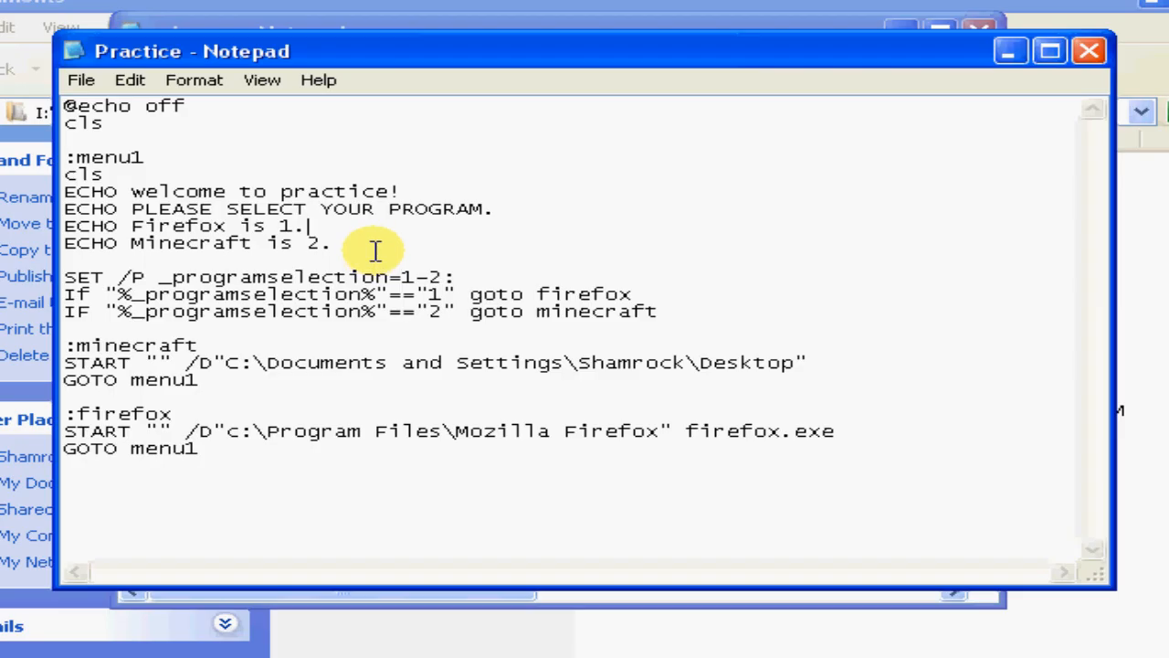
mouse_move(336, 484)
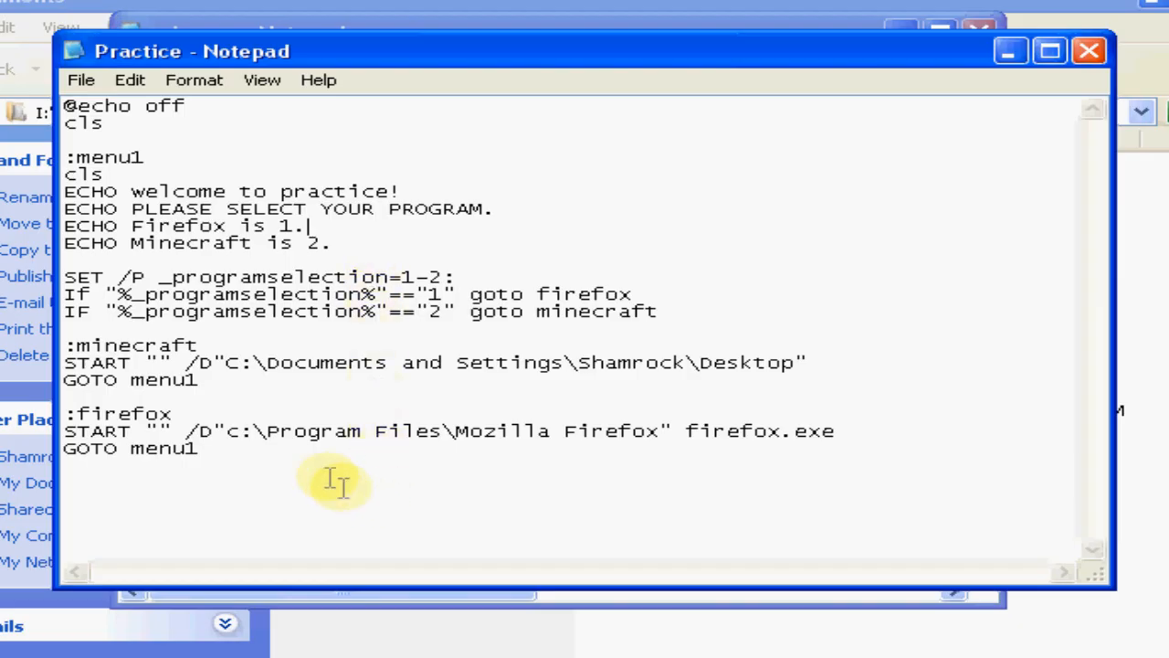
mouse_move(132, 344)
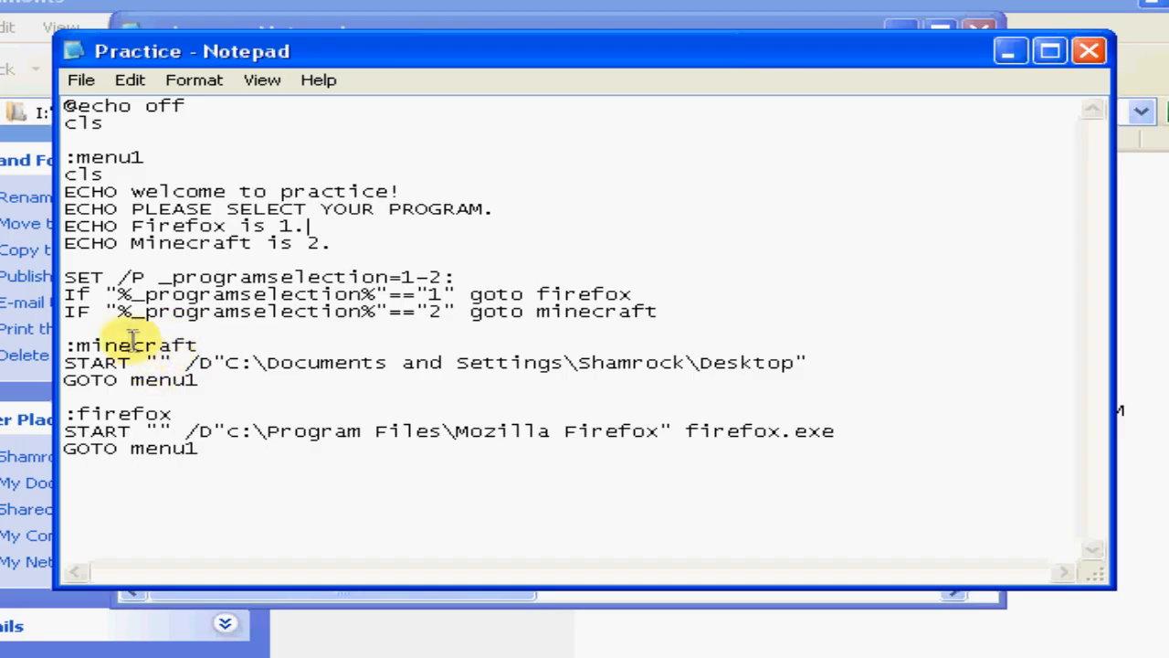
mouse_move(100, 278)
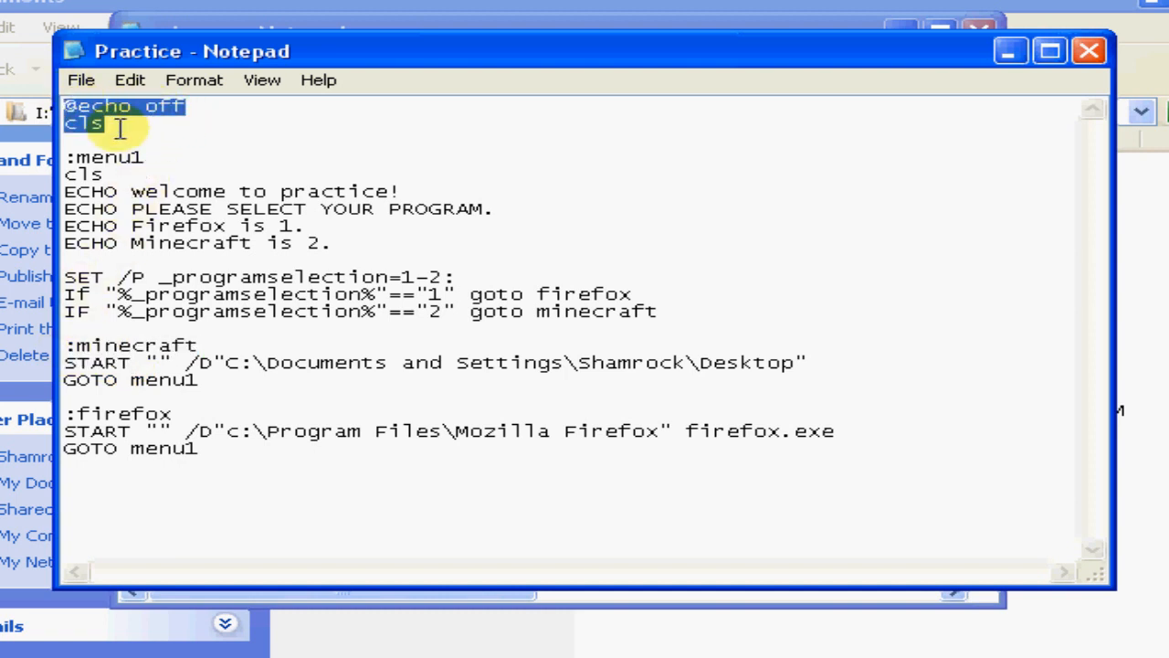
- Walk through the :menu1 label, cls, the 'welcome to practice!' ECHO and the SET /P prompt line
left_click(109, 157)
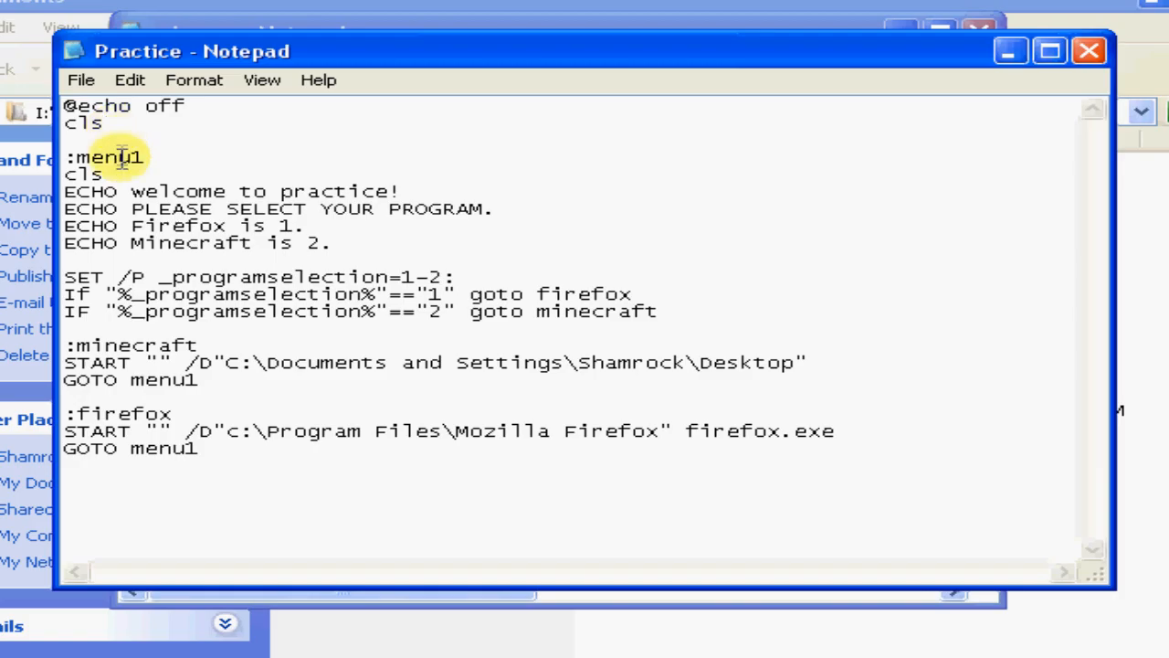
mouse_move(127, 351)
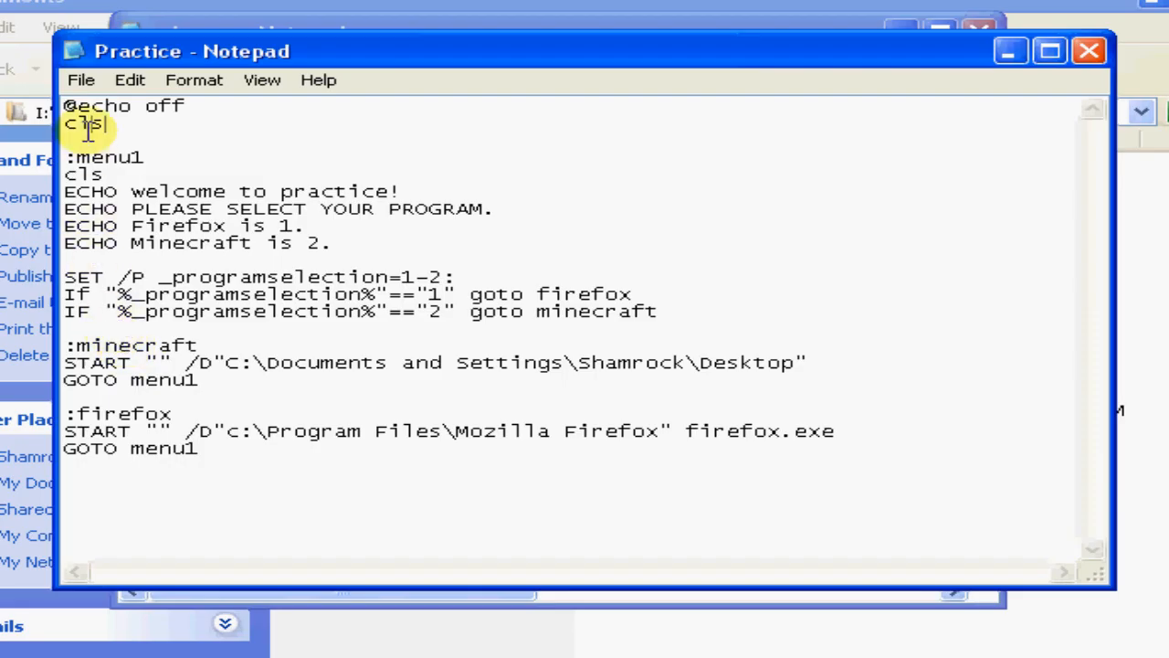
key("Enter")
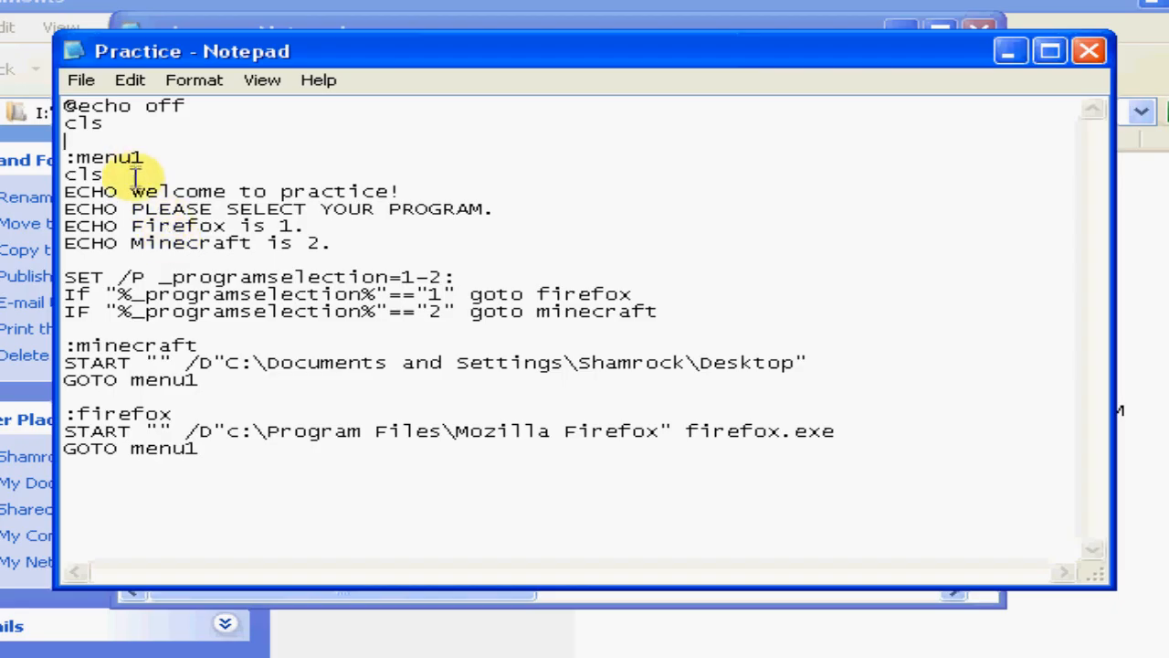
left_click_drag(132, 192, 398, 192)
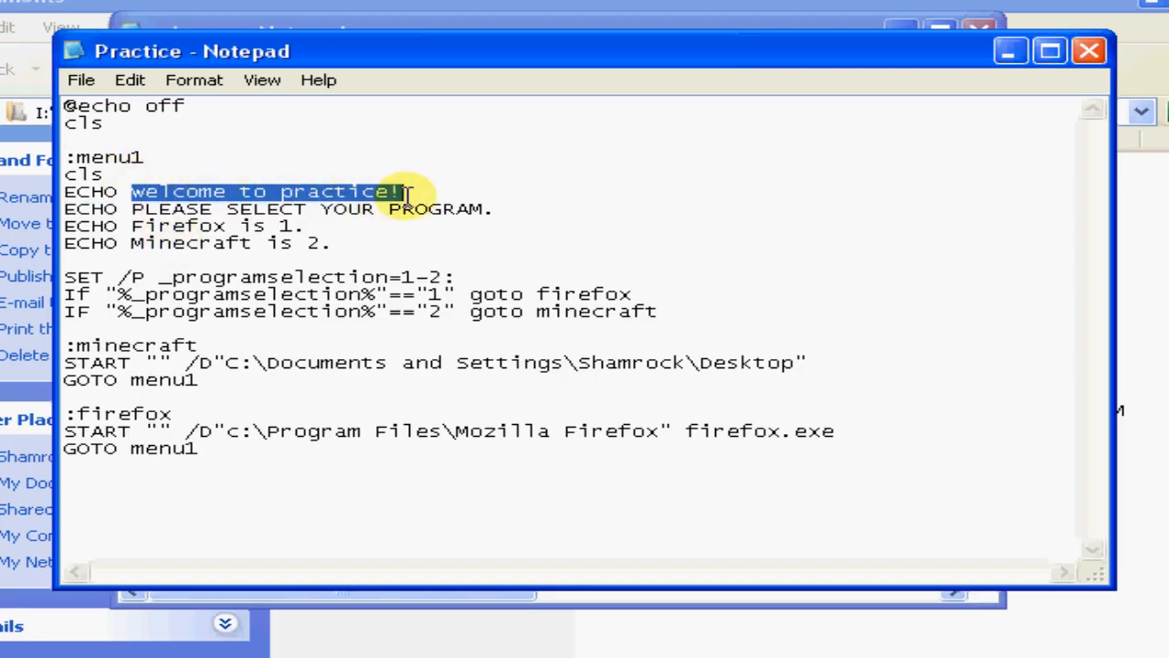
mouse_move(229, 227)
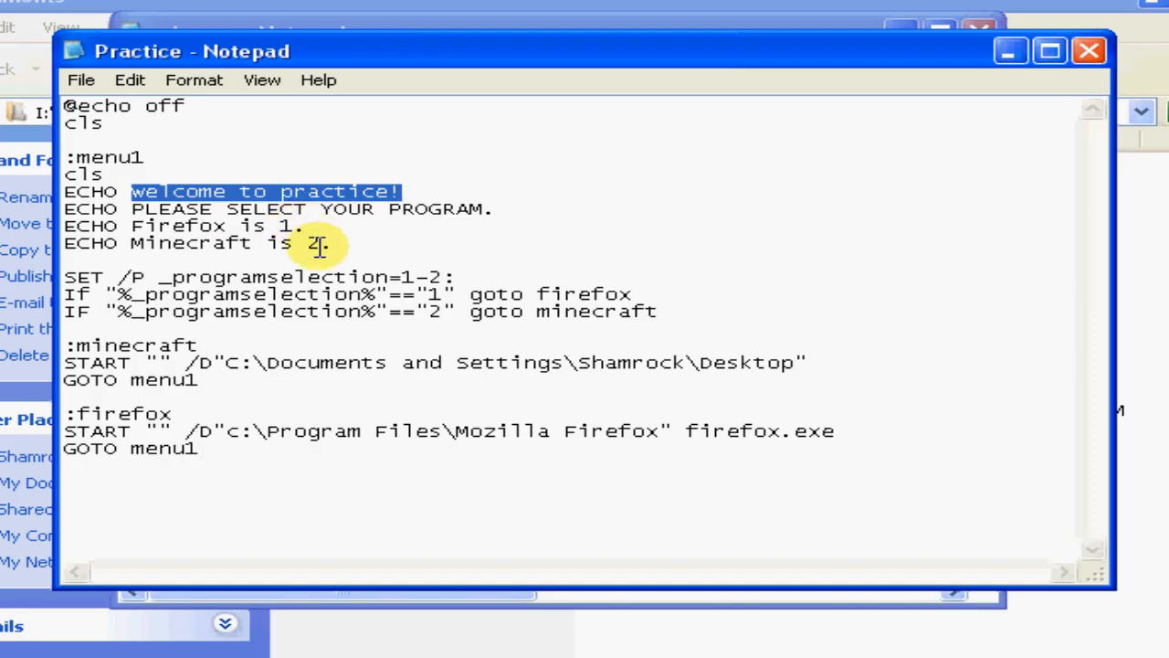
mouse_move(112, 267)
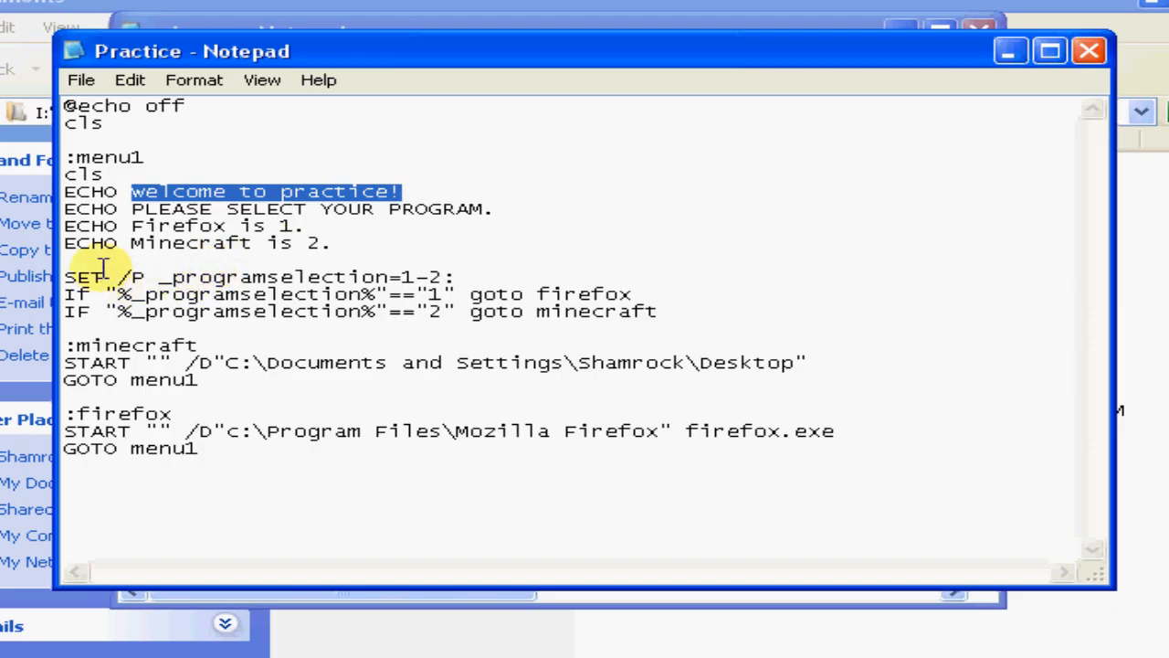
double_click(77, 274)
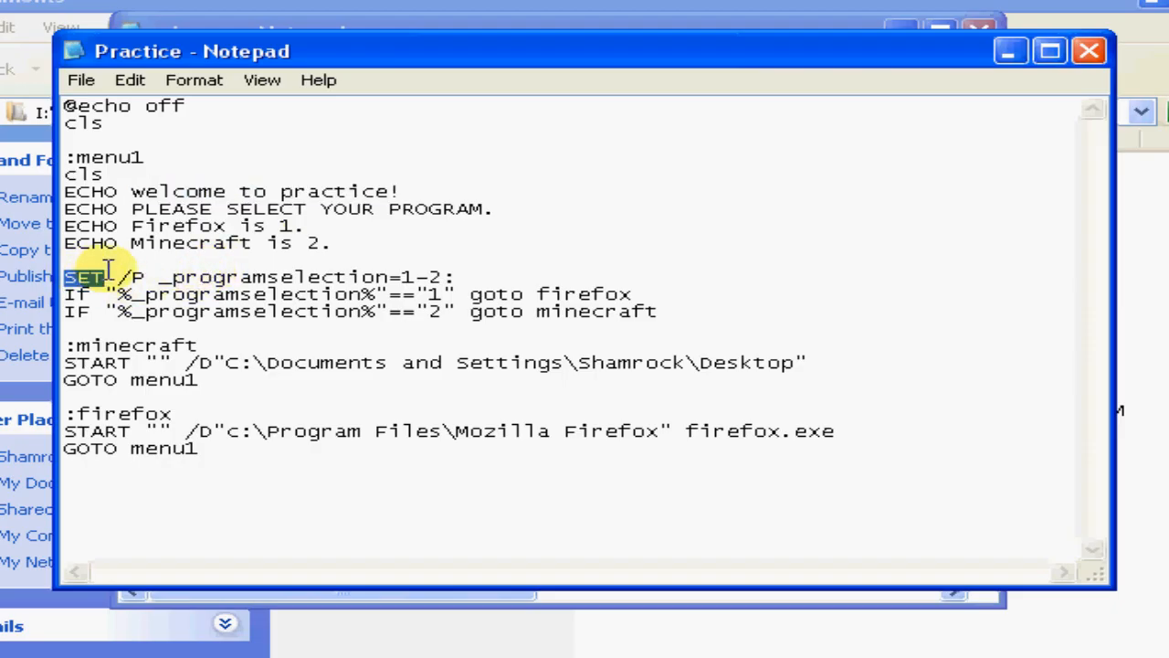
mouse_move(208, 295)
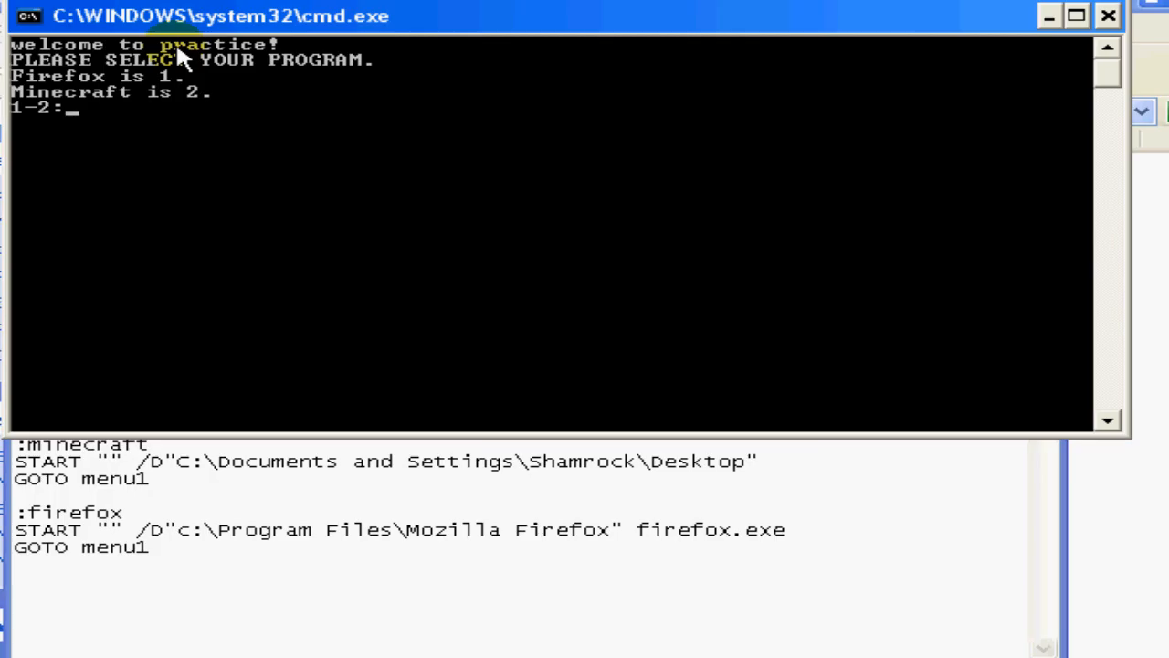
mouse_move(208, 402)
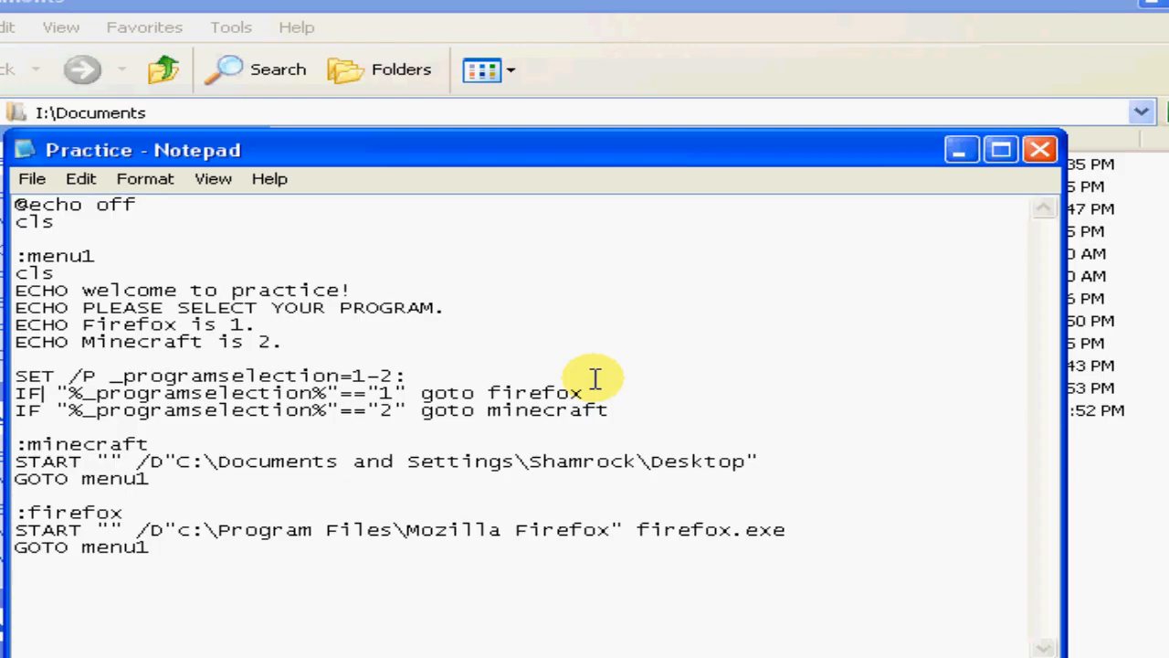
mouse_move(455, 344)
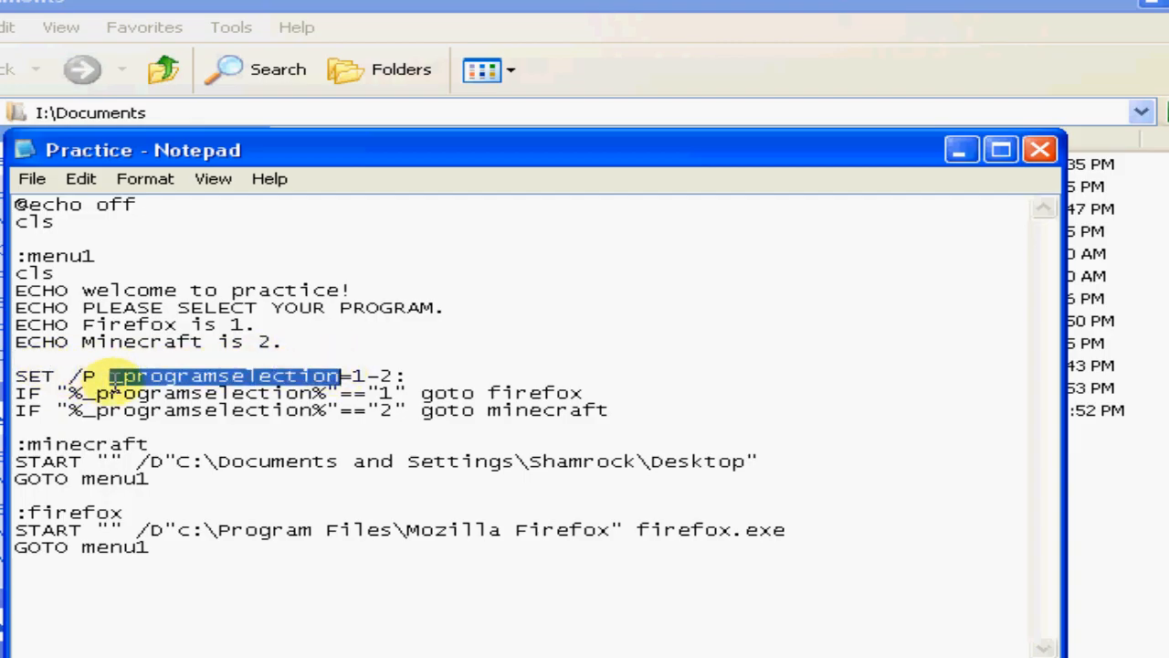
left_click(192, 454)
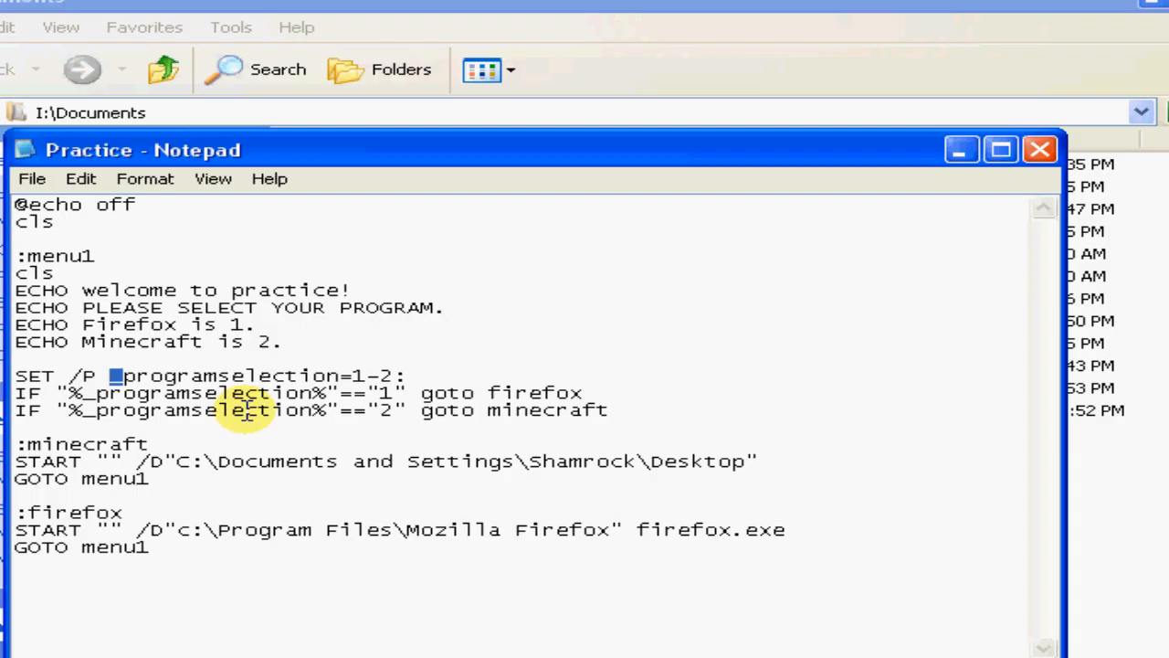
mouse_move(208, 126)
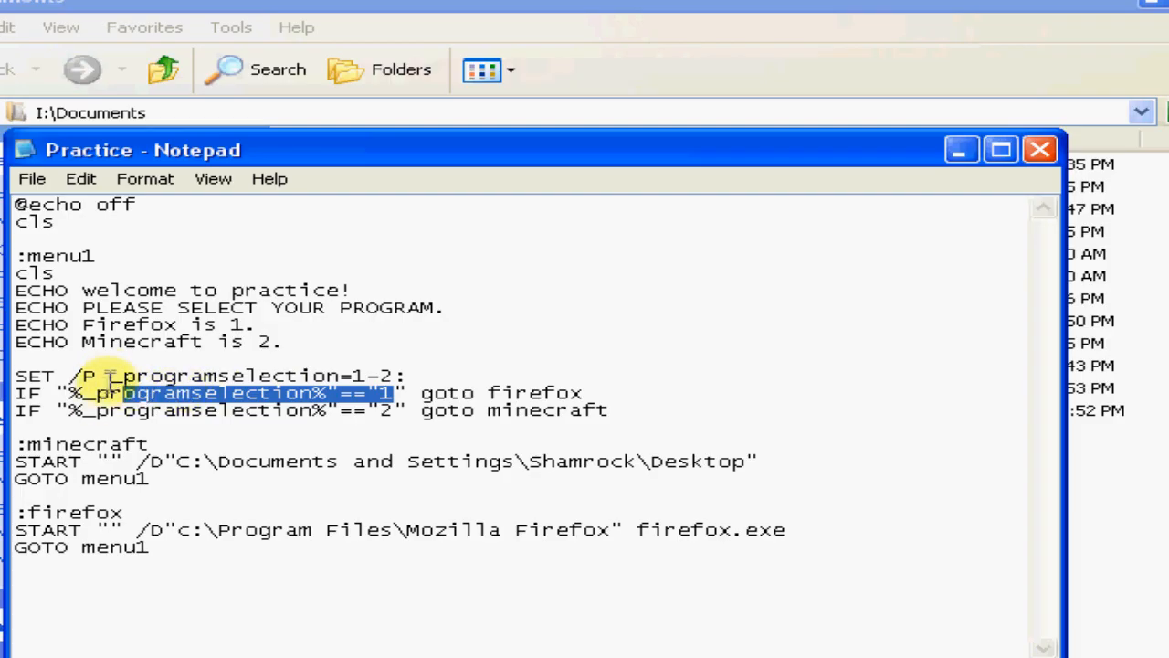
left_click_drag(106, 376, 374, 376)
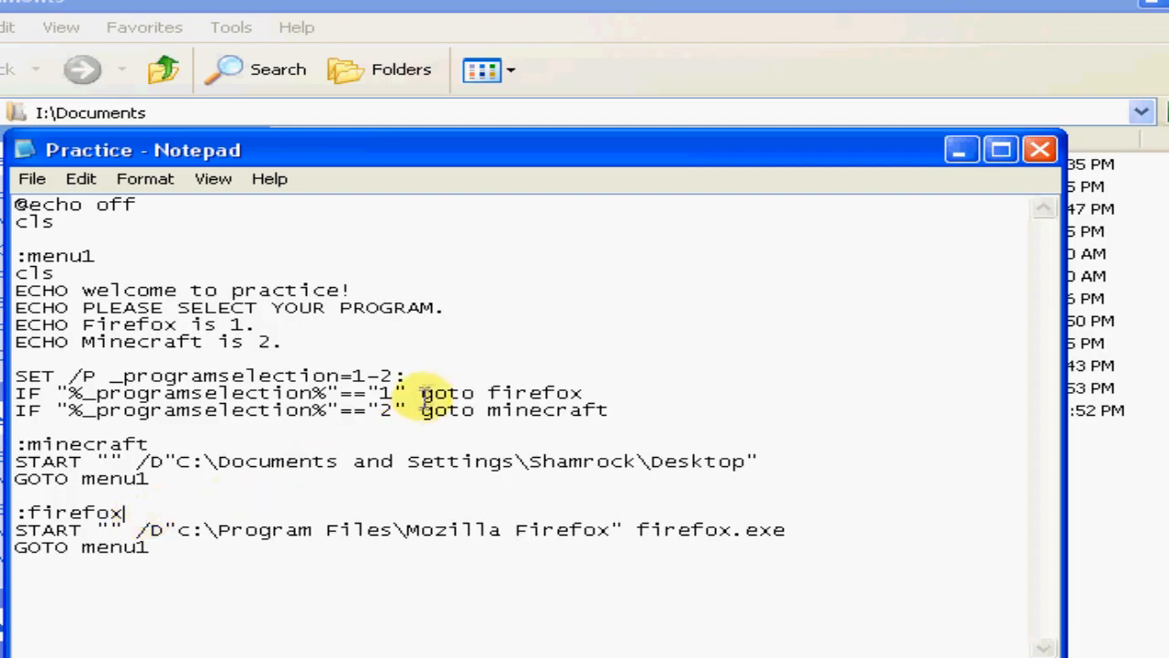
mouse_move(82, 223)
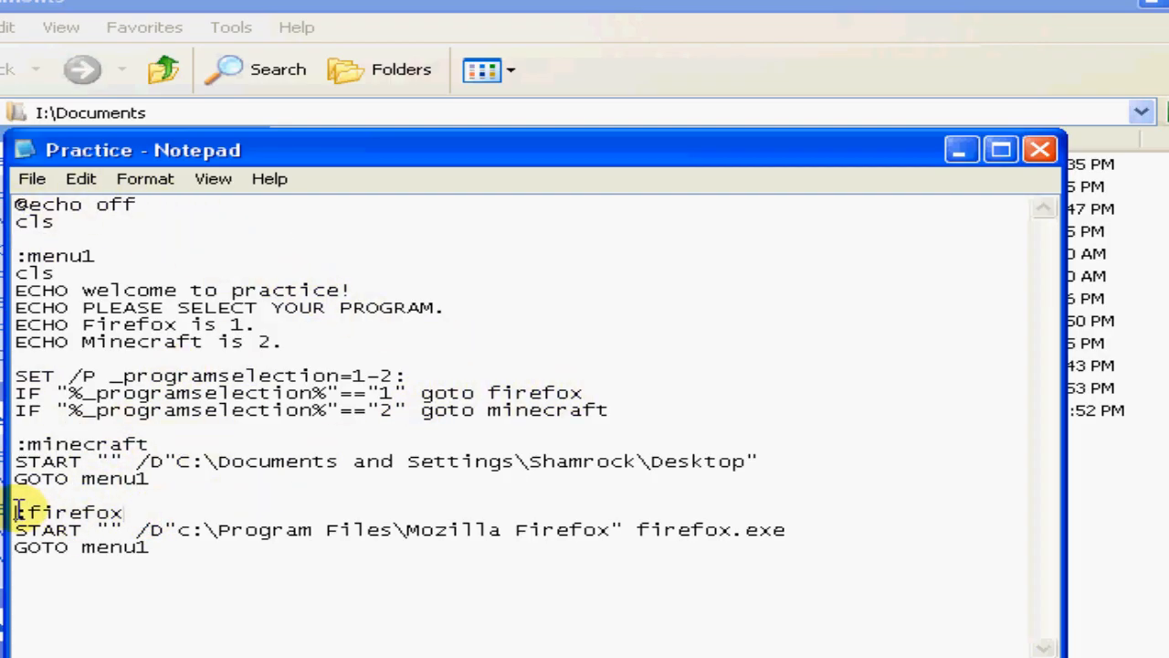
- Highlight the :firefox label and firefox.exe on its START line, then the menu ECHO block
double_click(46, 528)
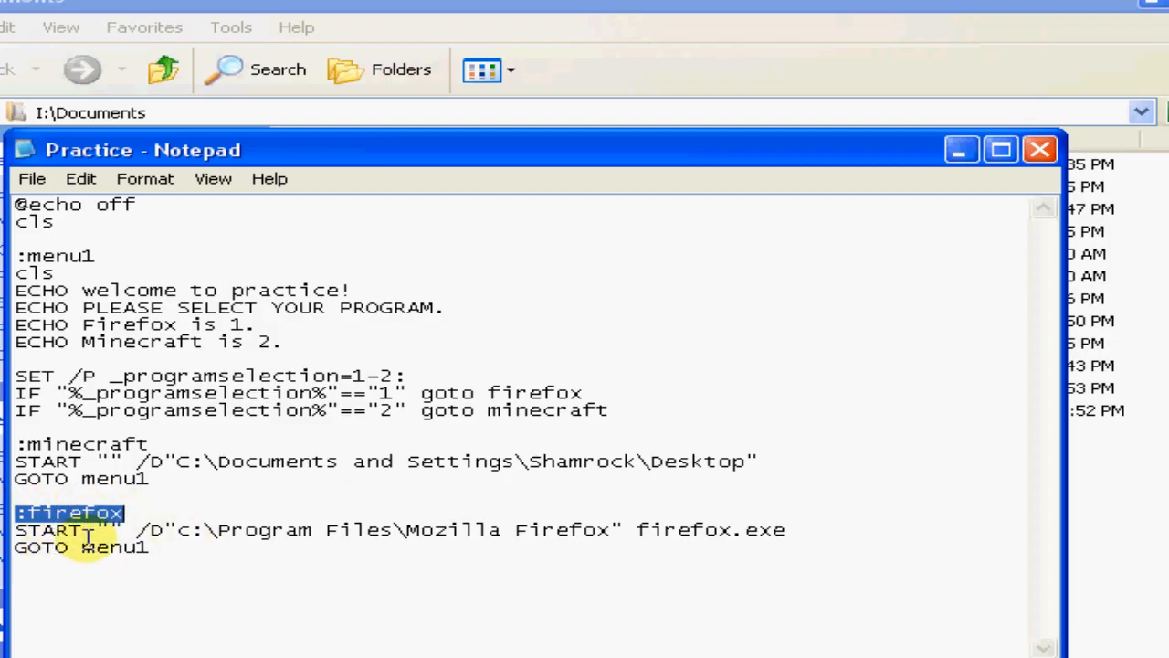
mouse_move(99, 446)
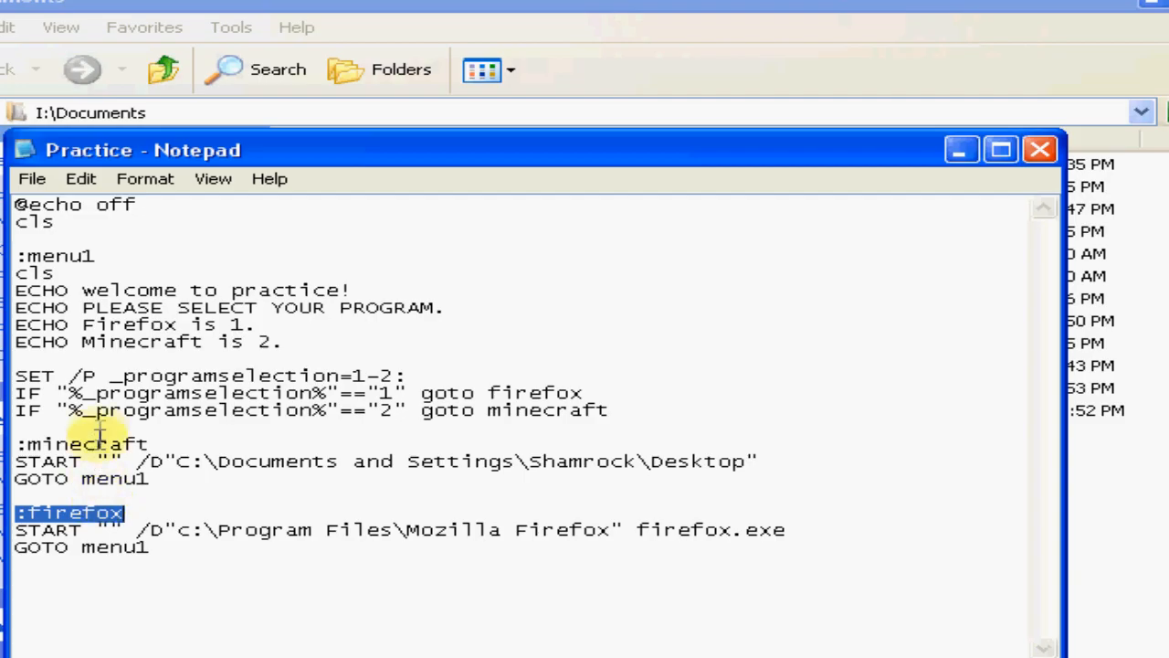
mouse_move(764, 532)
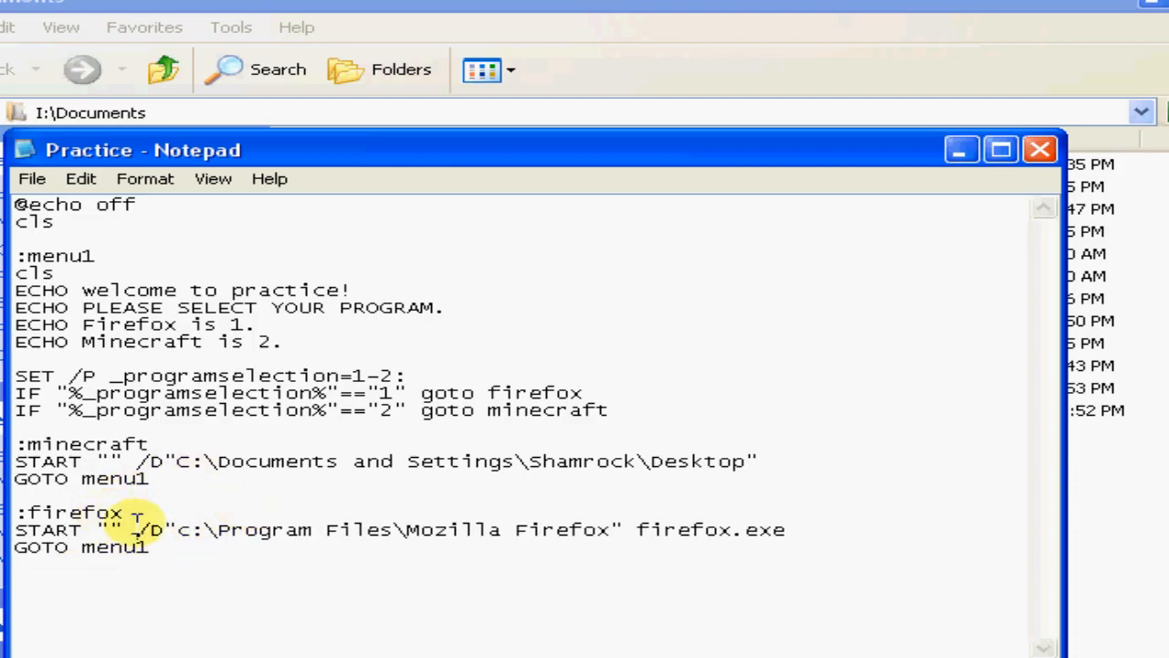
double_click(155, 528)
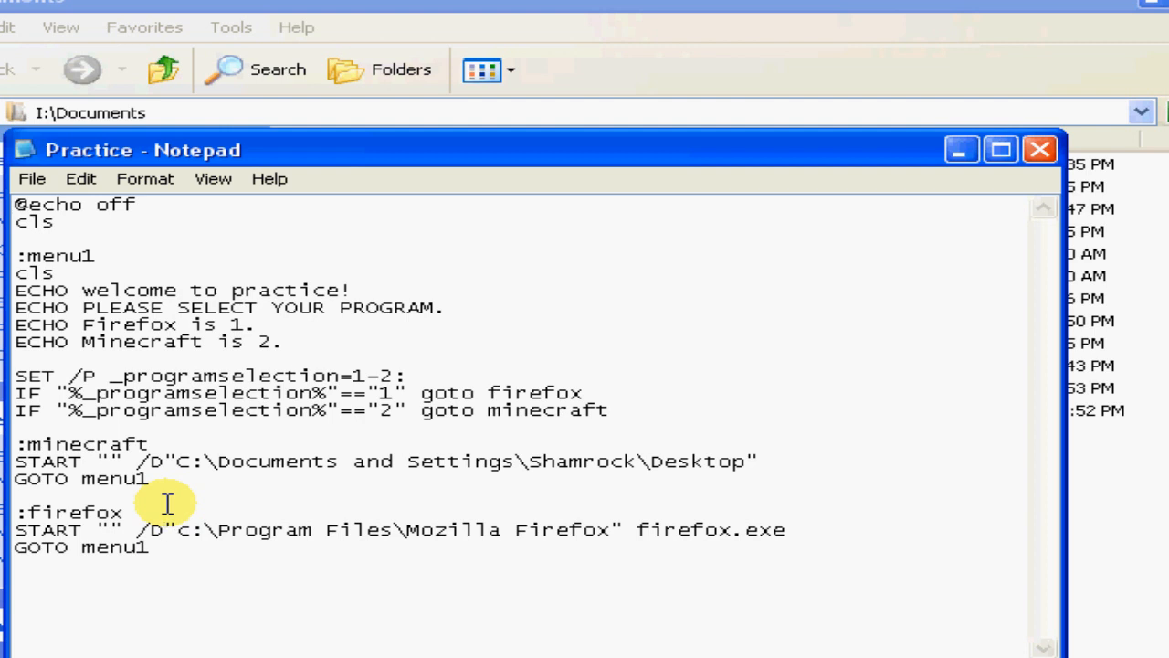
mouse_move(533, 530)
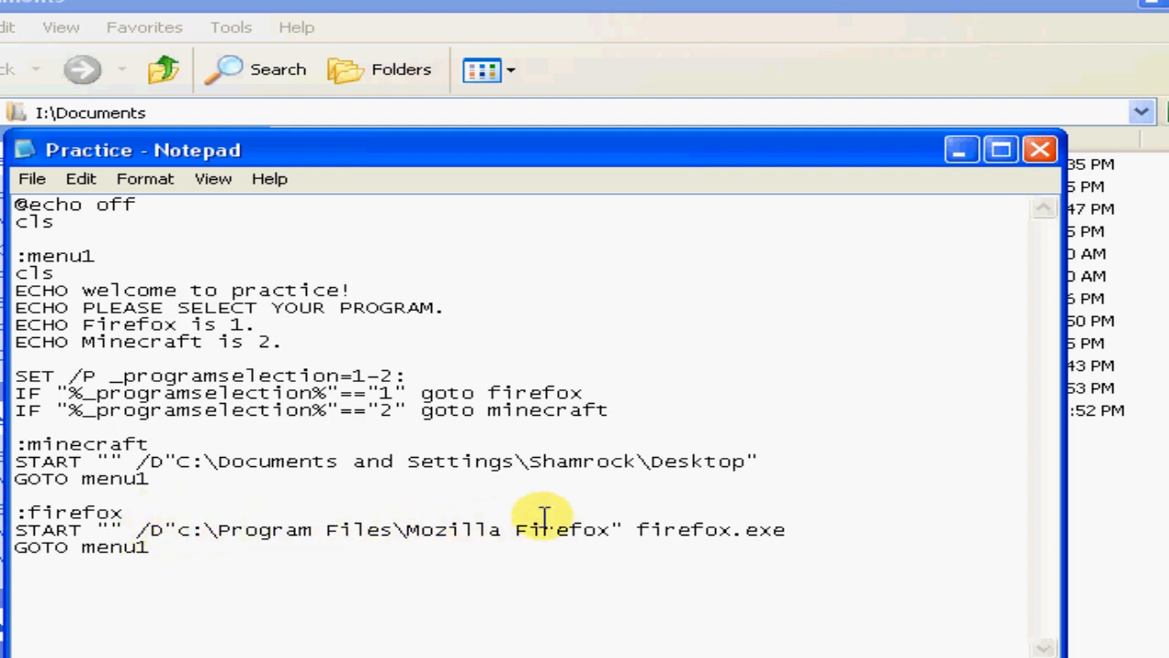
double_click(711, 530)
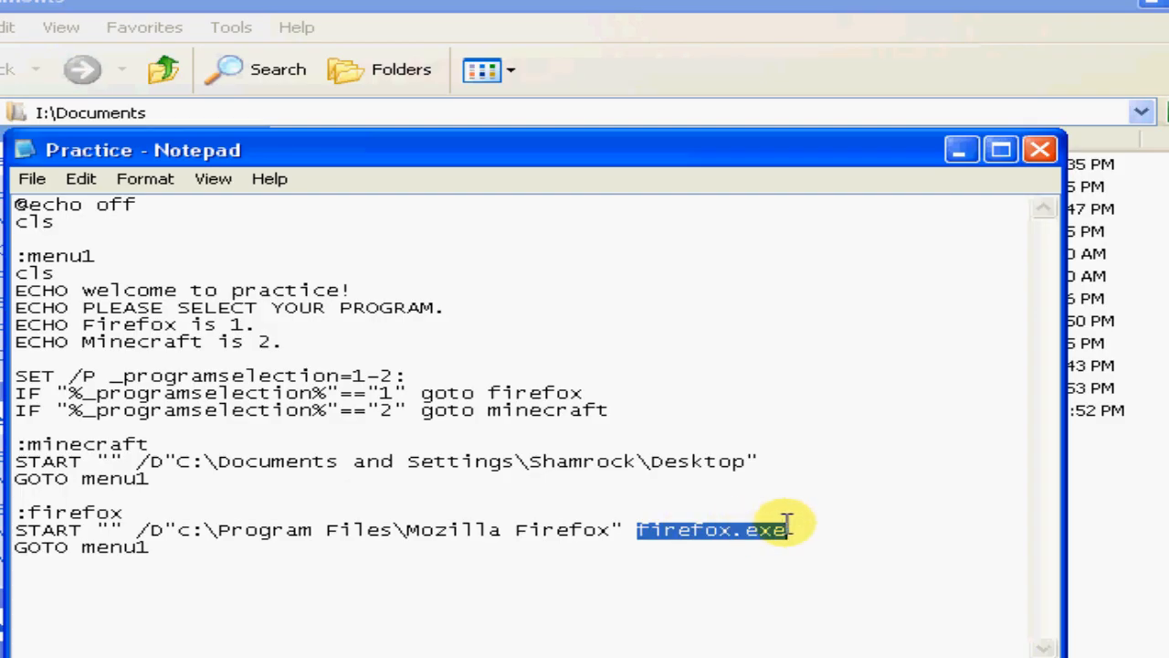
mouse_move(563, 570)
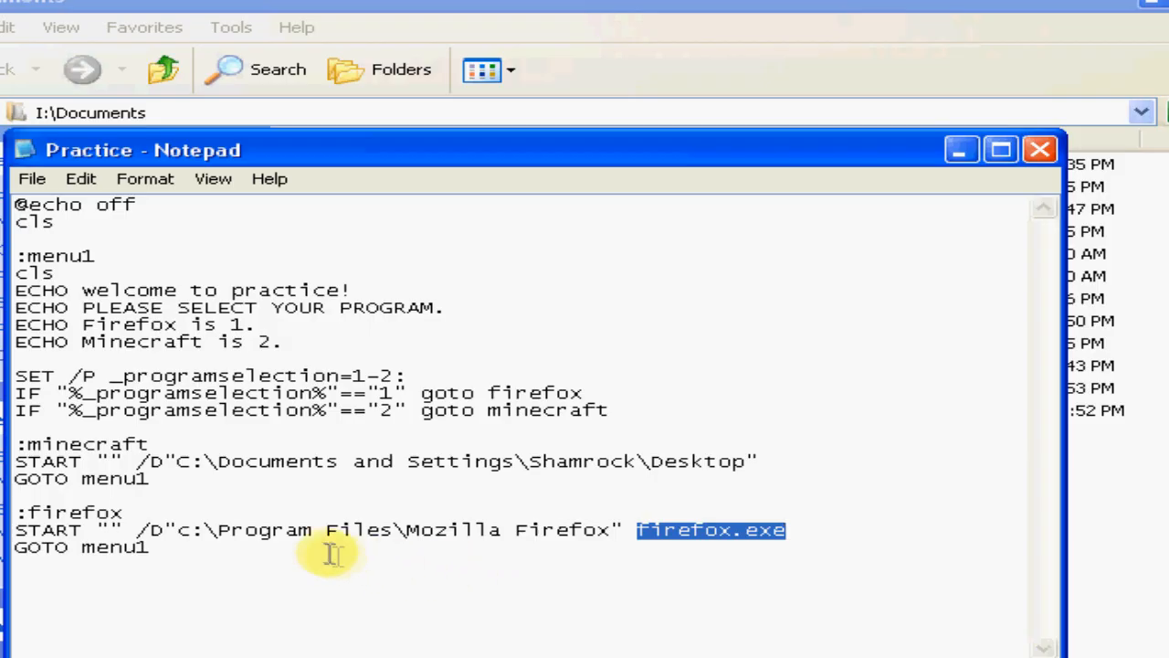
mouse_move(113, 617)
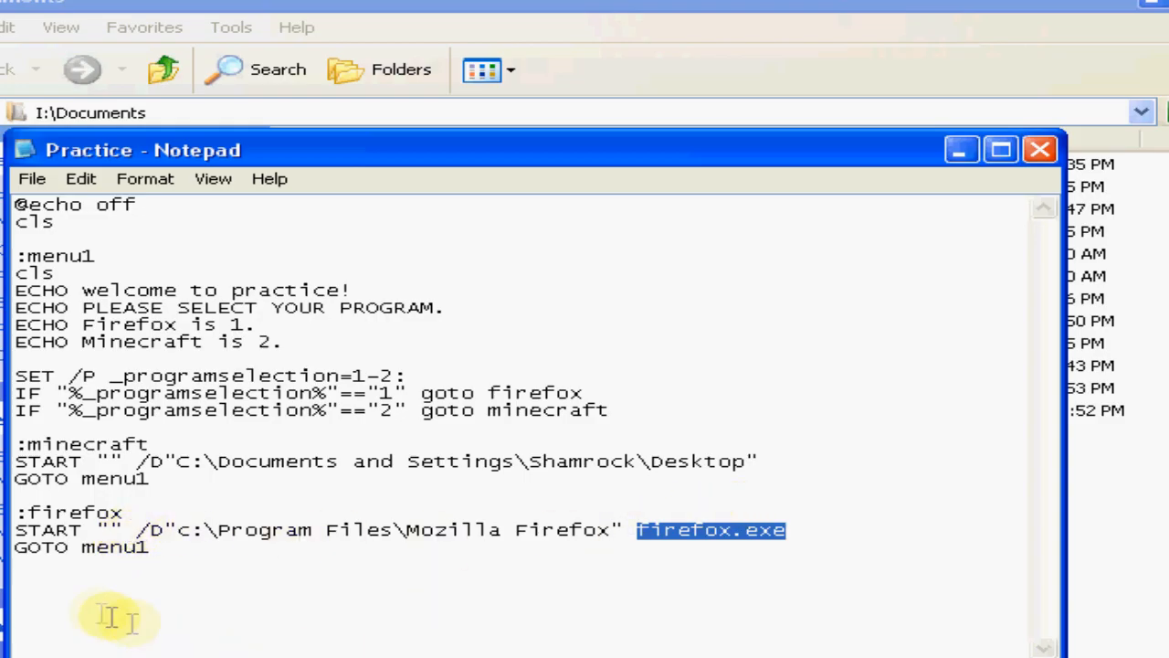
mouse_move(64, 588)
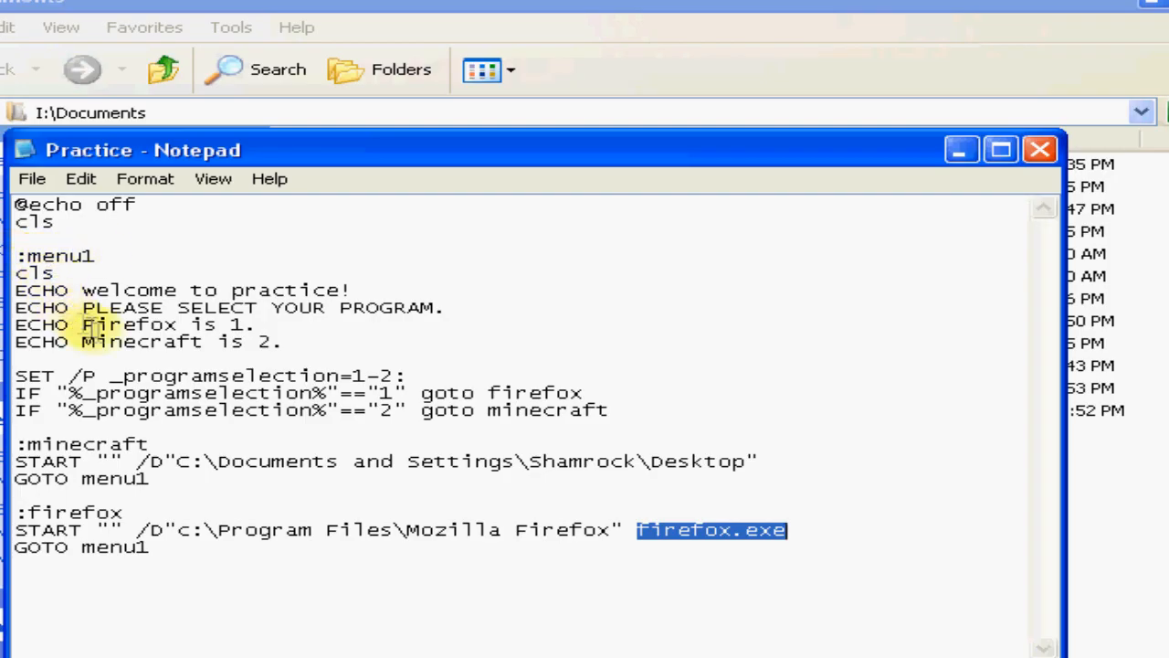
left_click_drag(82, 288, 606, 409)
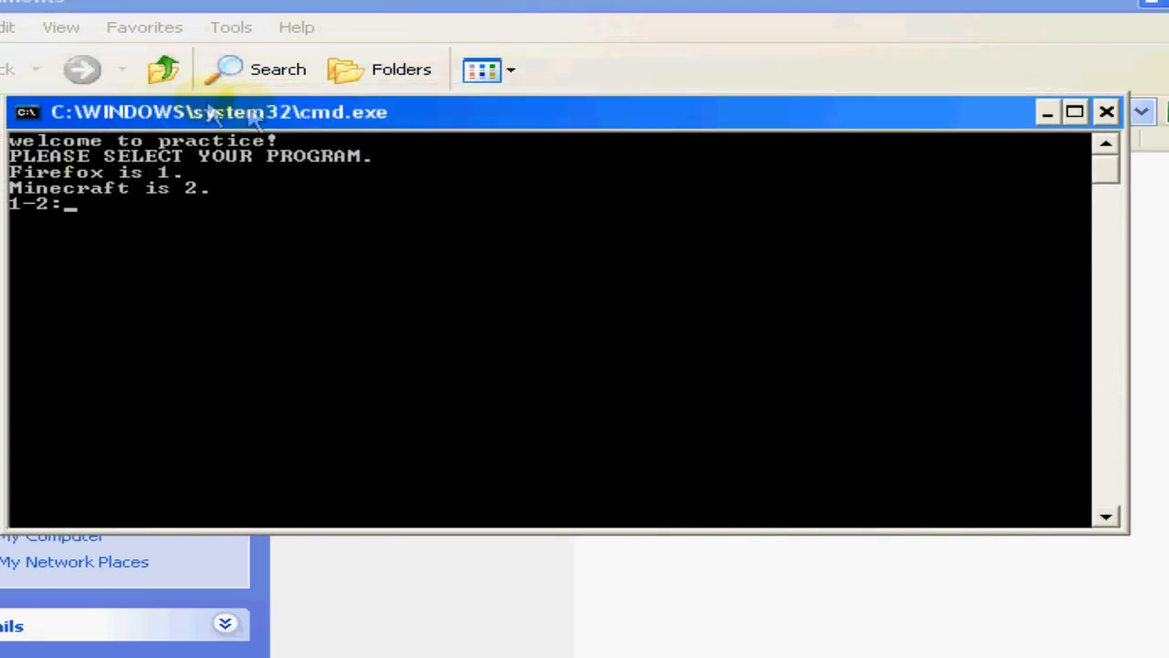
mouse_move(285, 230)
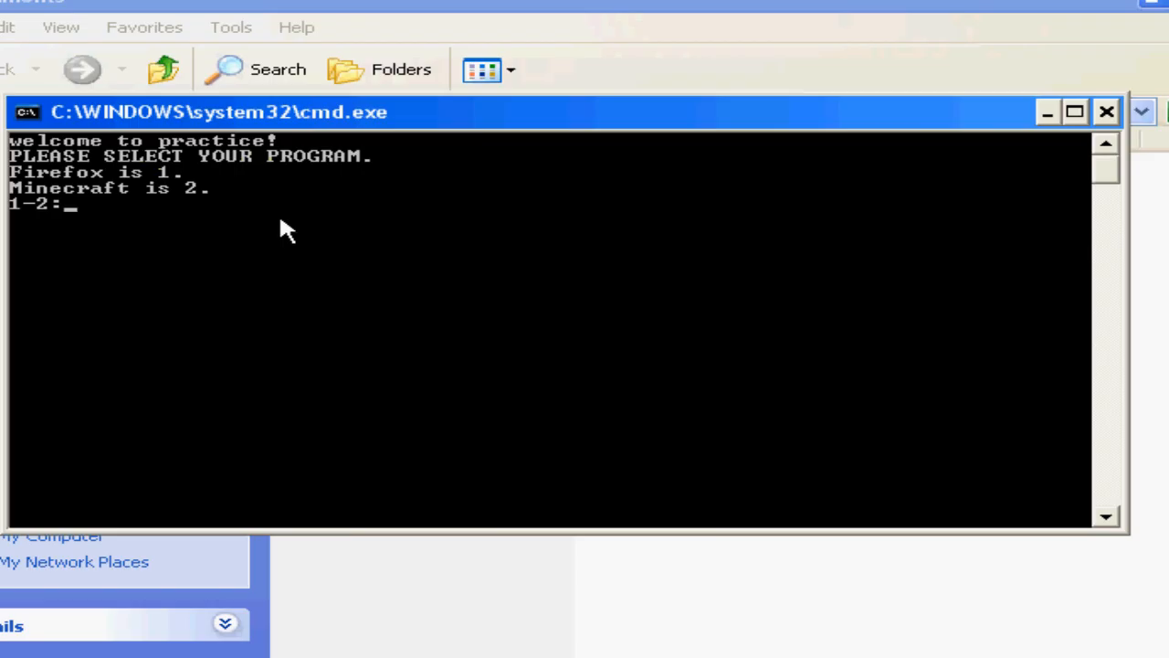
mouse_move(585, 51)
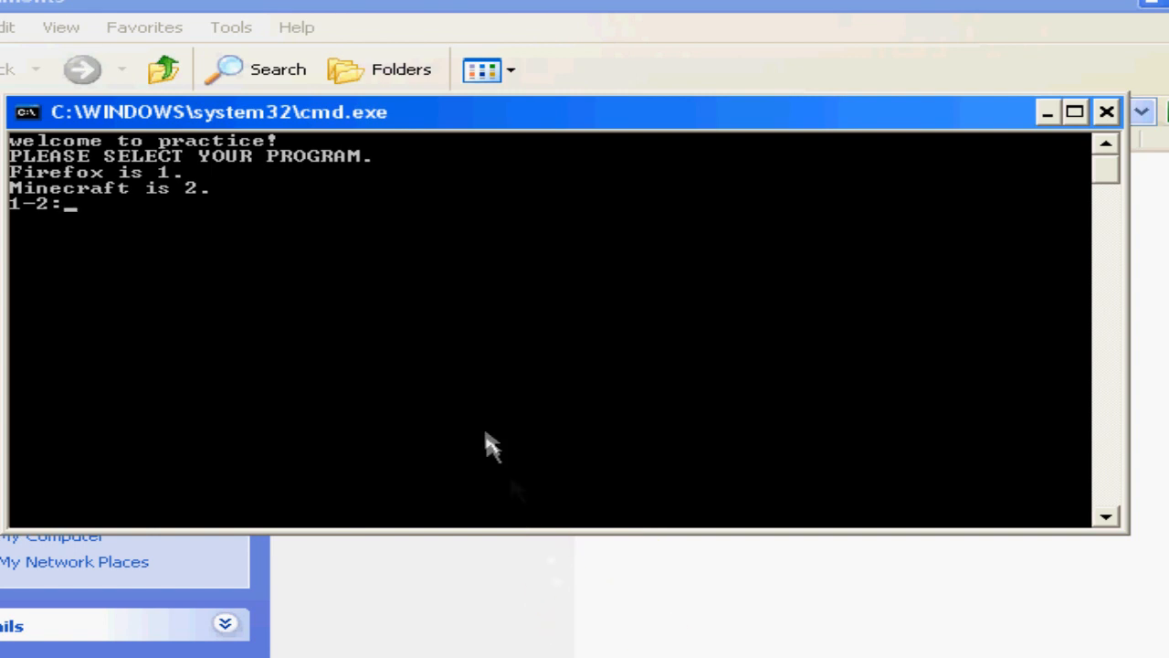
mouse_move(450, 404)
type("1")
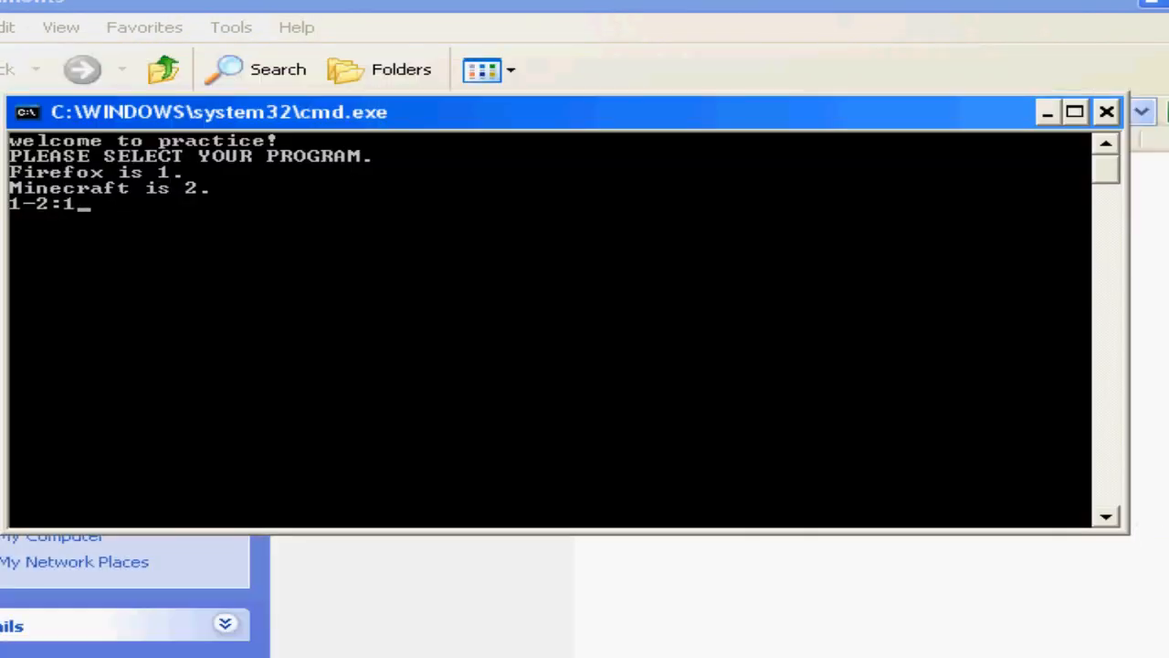
- Submit choice 1 (Firefox) at the Practice menu's 1-2 prompt
key("Backspace")
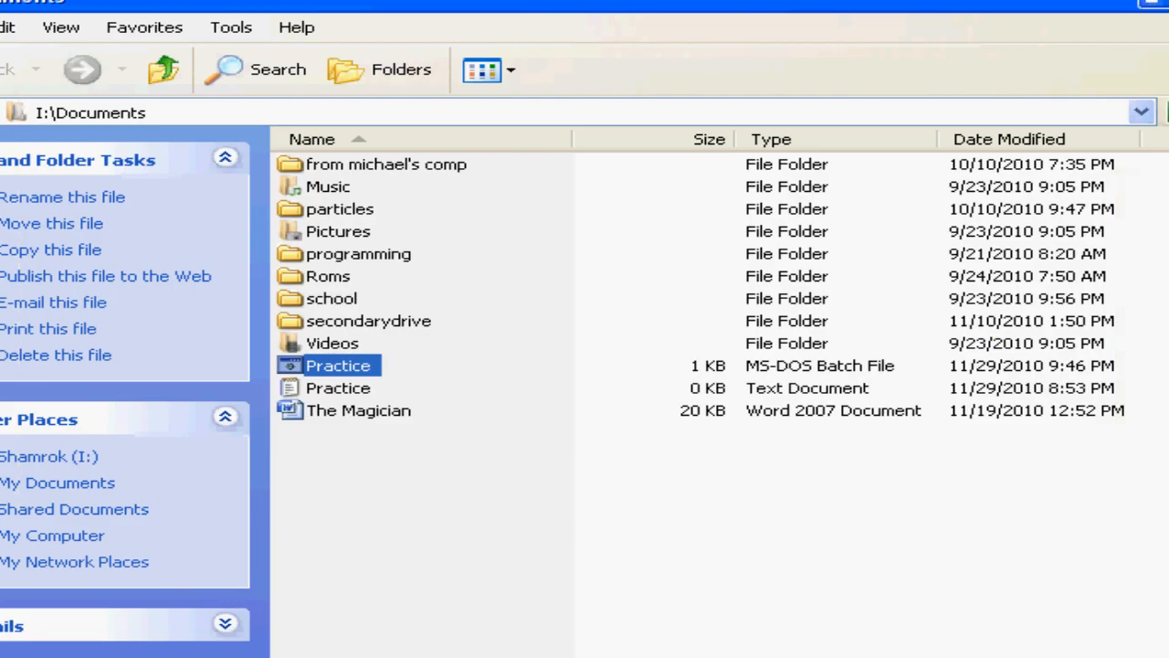
- Retype cls on the line under :menu1 in Practice.bat
double_click(332, 365)
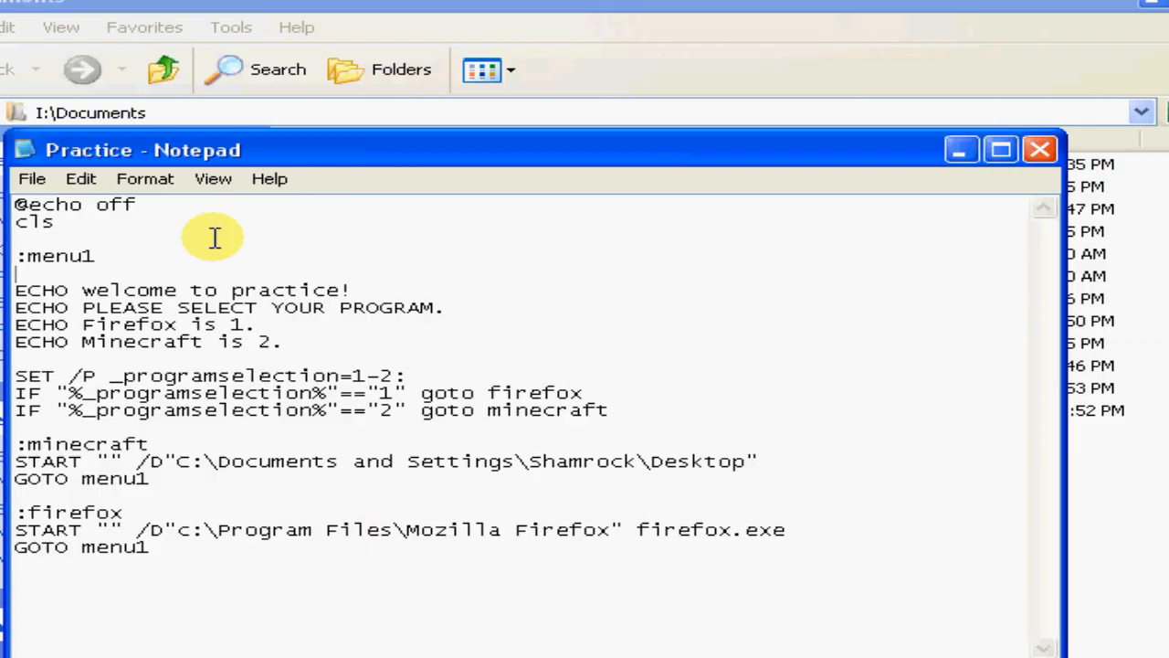
type("cls")
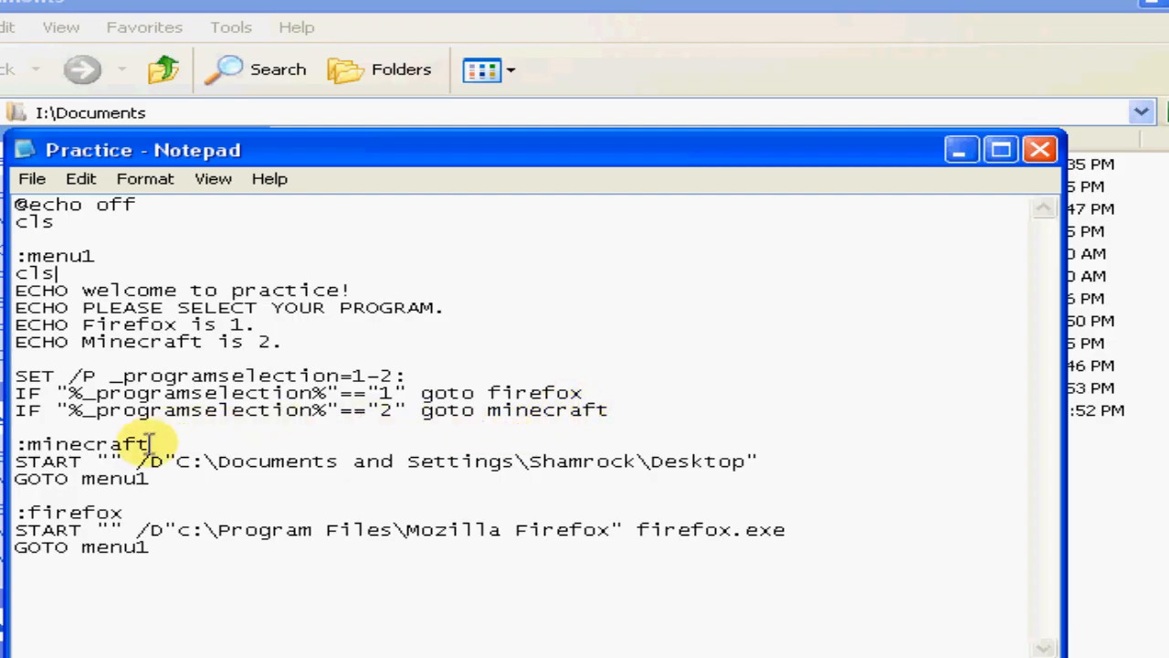
mouse_move(69, 362)
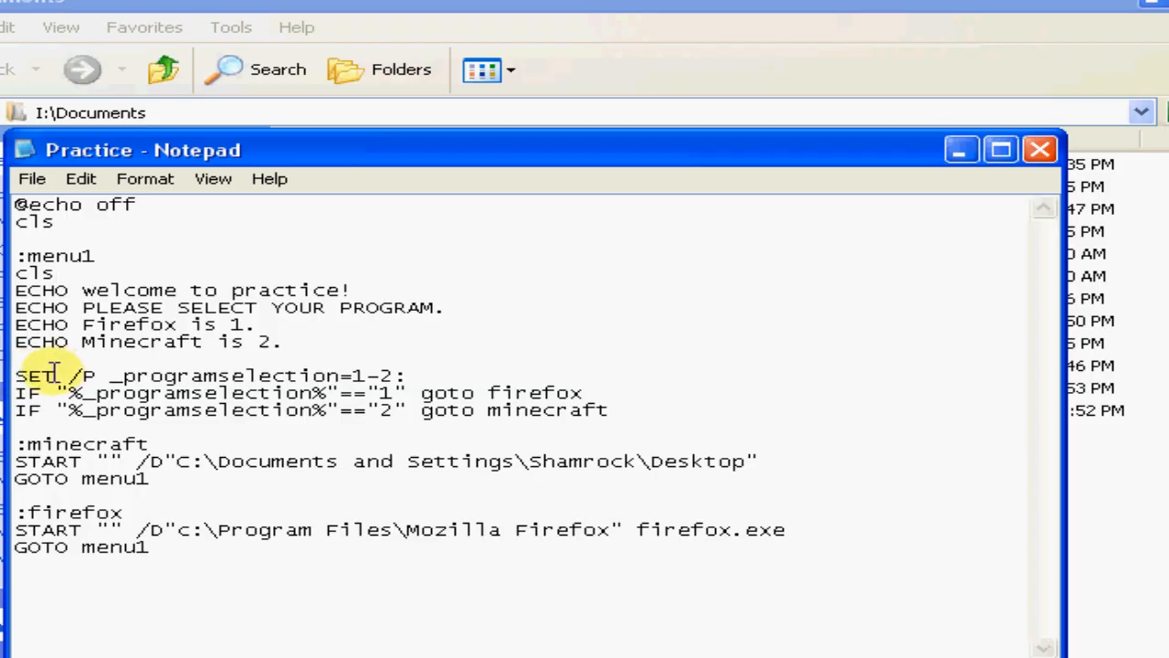
double_click(84, 369)
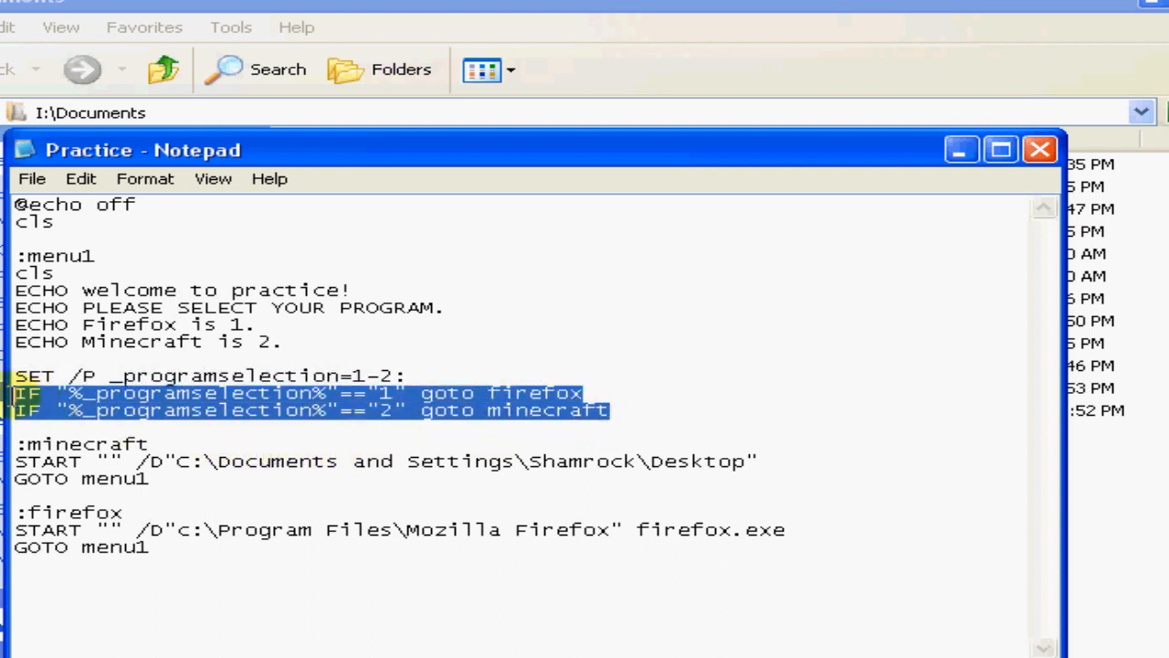
left_click(183, 413)
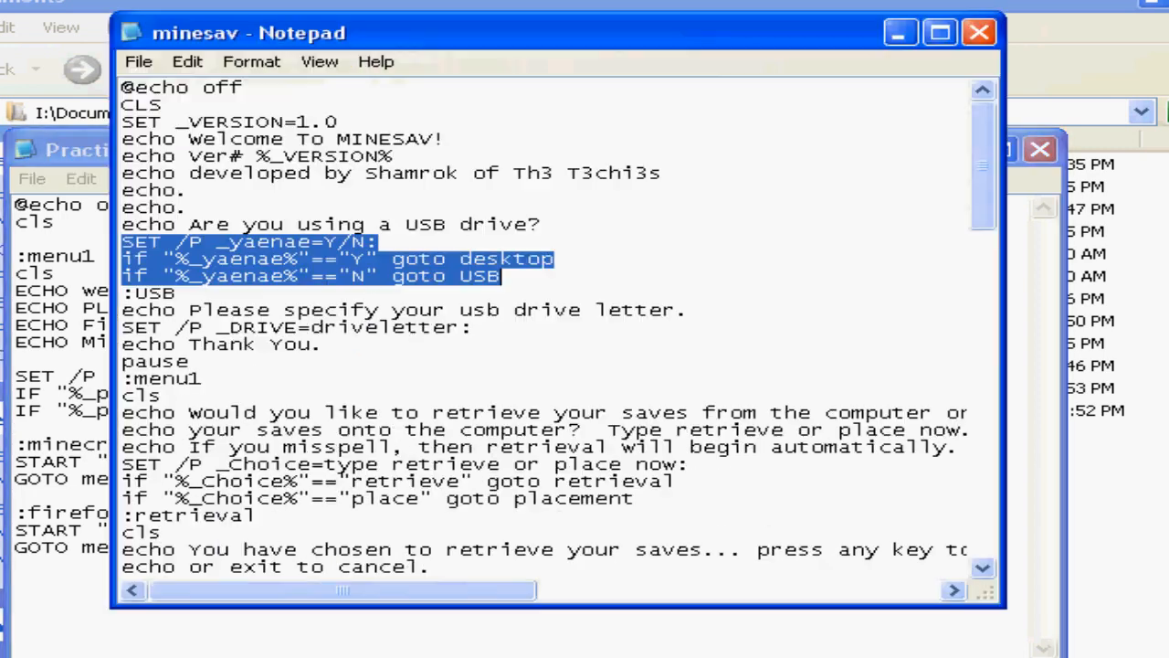
- Look through minesav.bat and close its window, returning to Practice.bat
scroll("down", 3)
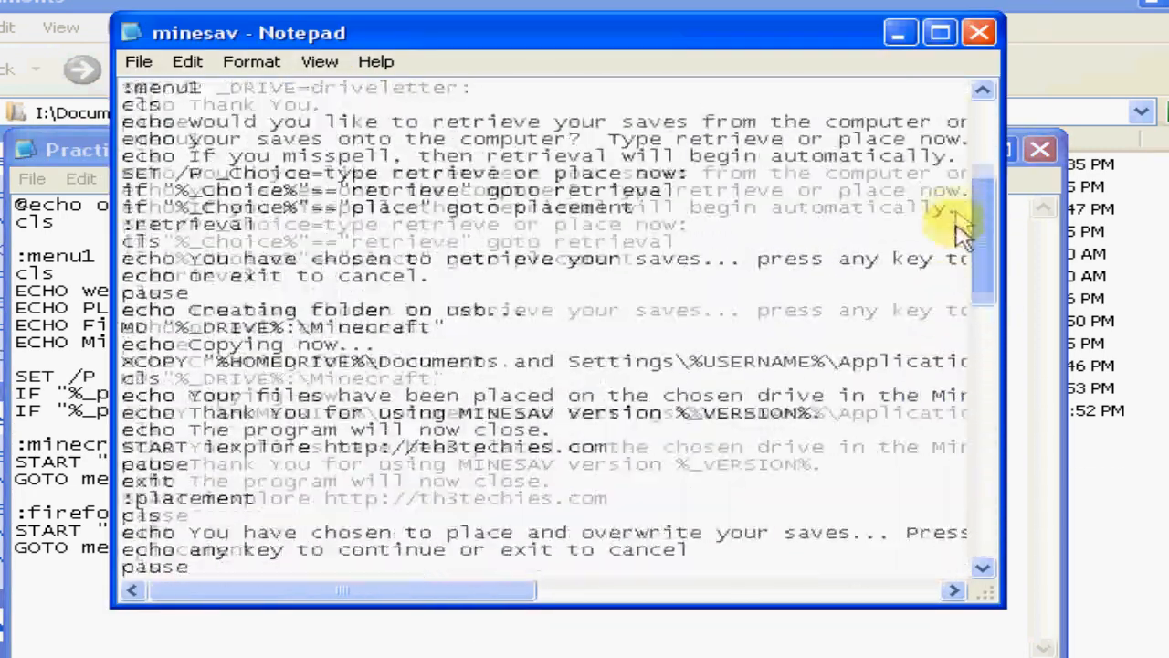
scroll("down", 3)
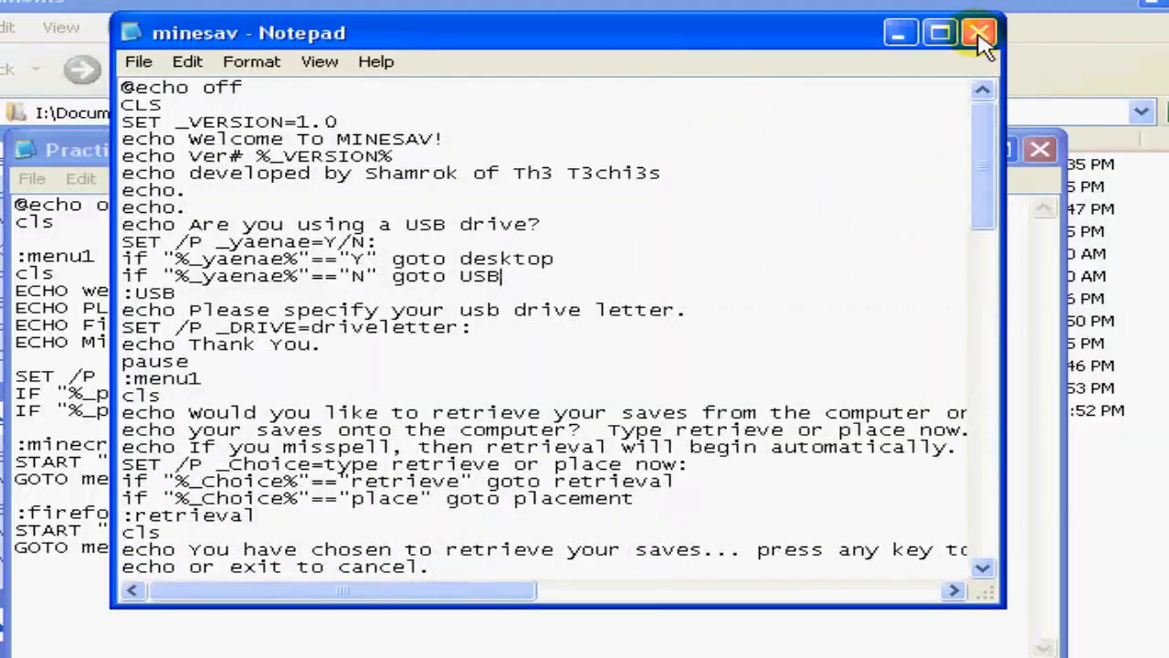
mouse_move(979, 33)
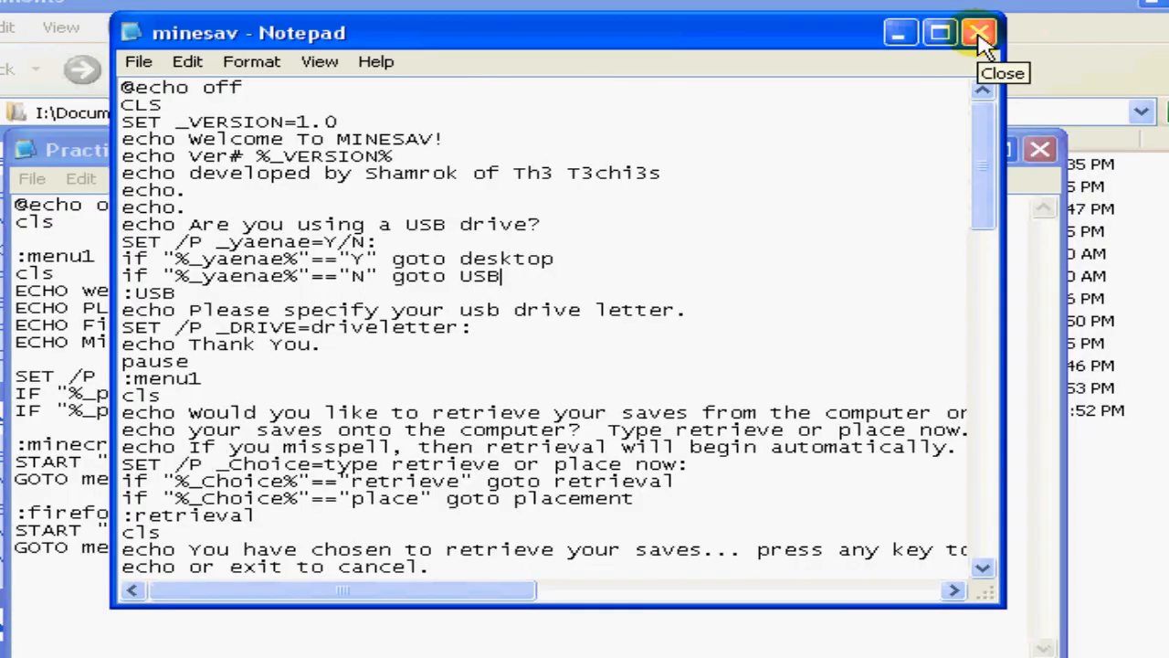
left_click(980, 29)
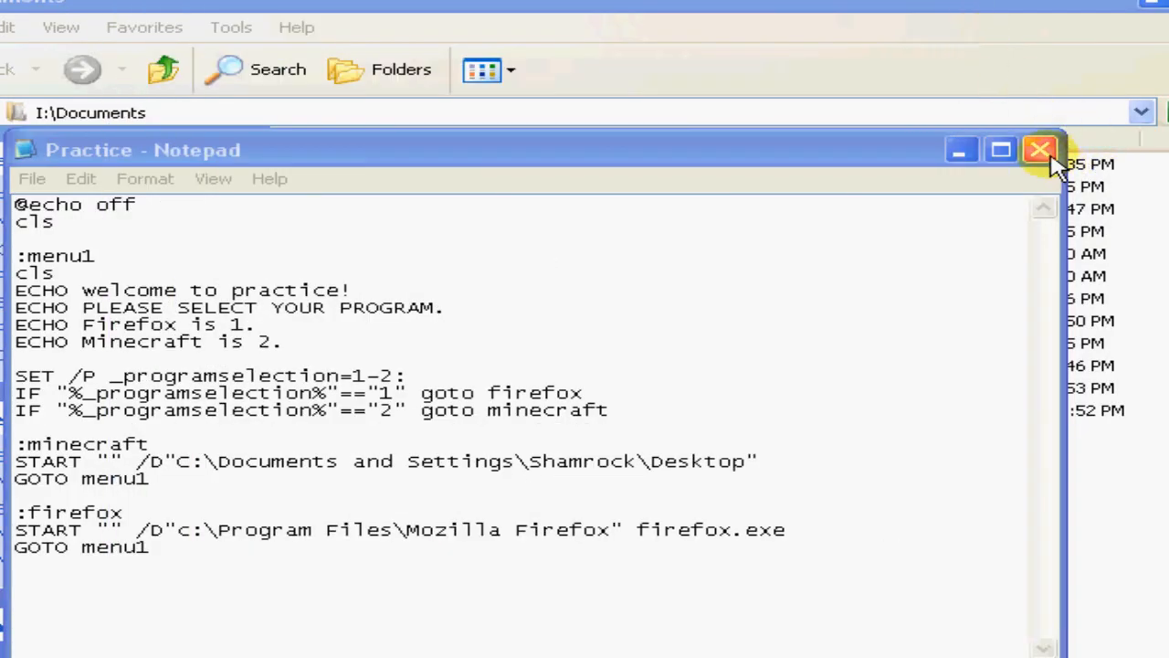
mouse_move(1054, 164)
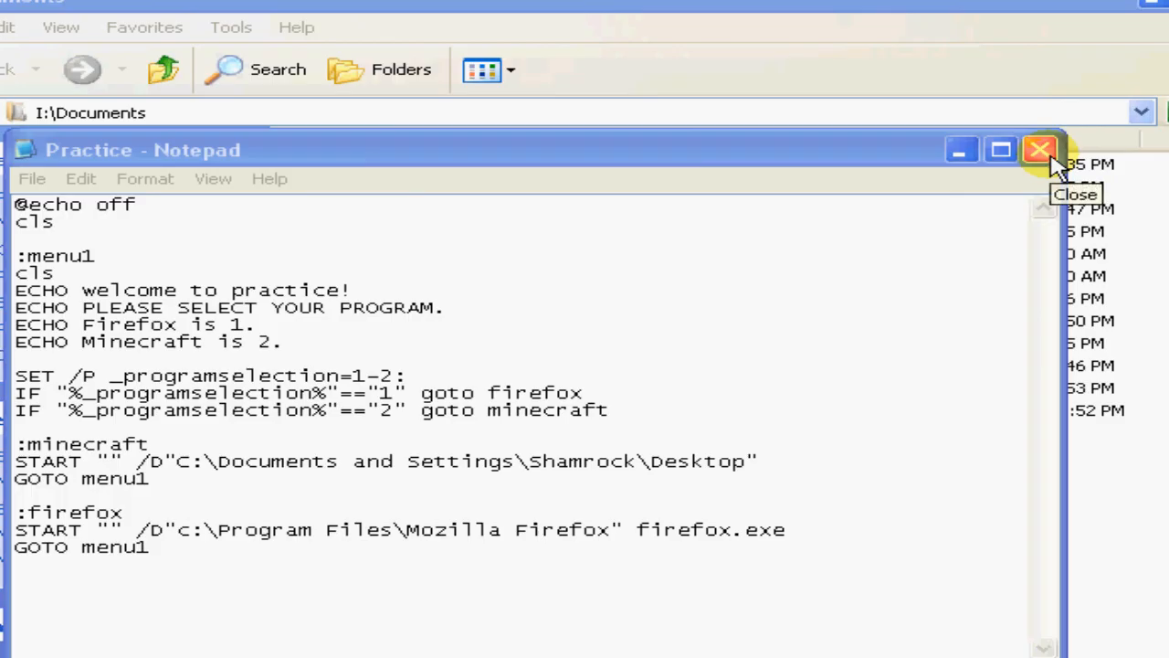
- Close Practice.bat and answer the save-changes prompt, leaving the Documents folder
left_click(1040, 150)
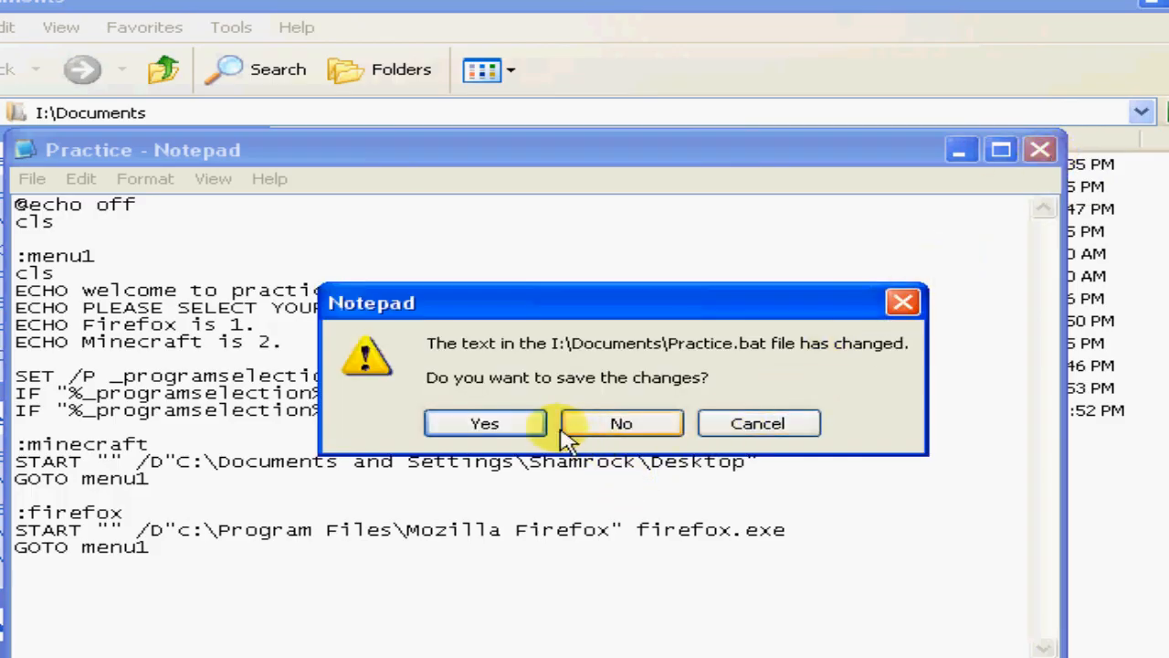
left_click(621, 422)
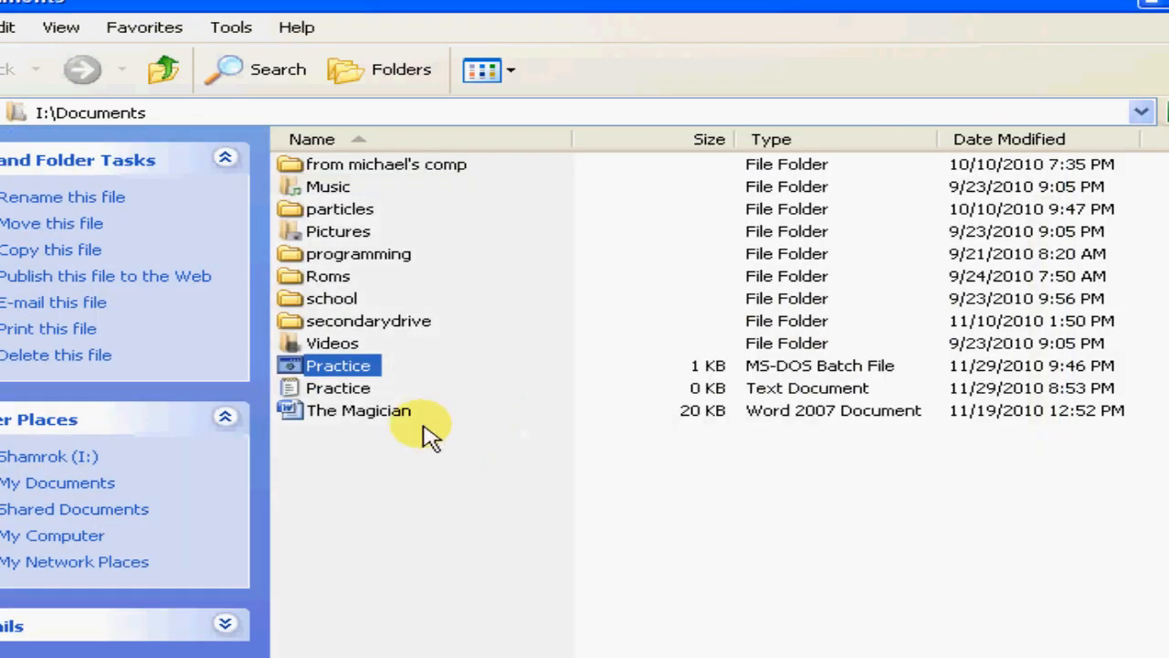